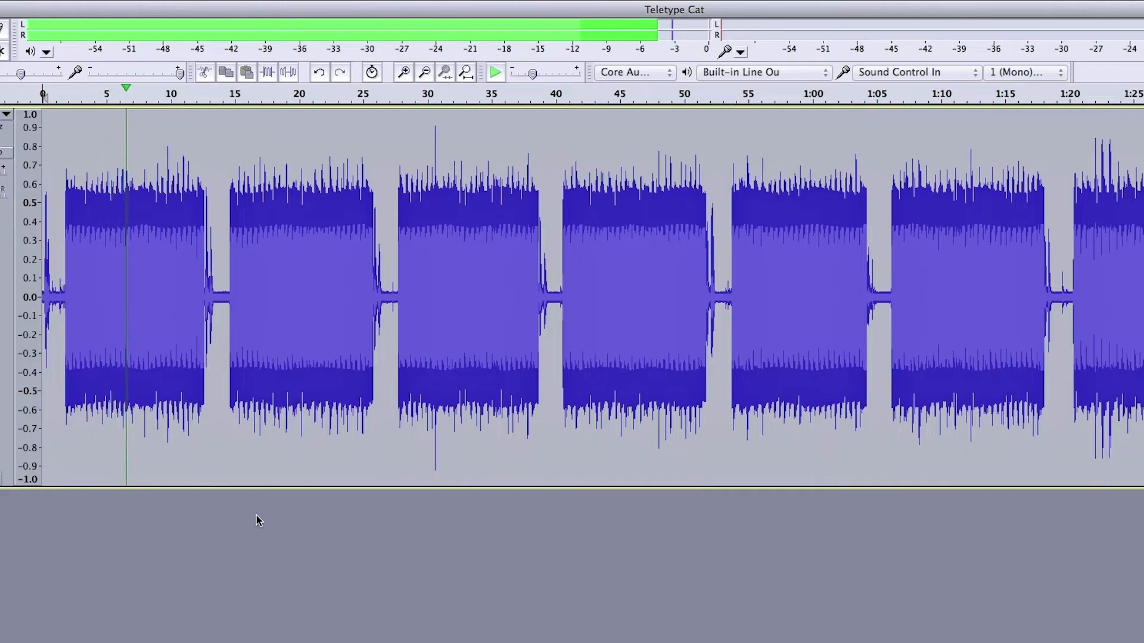
Zoom in so the first 21 seconds of the Teletype Cat recording fill the view
{"action": "left_click", "coordinate": [403, 72]}
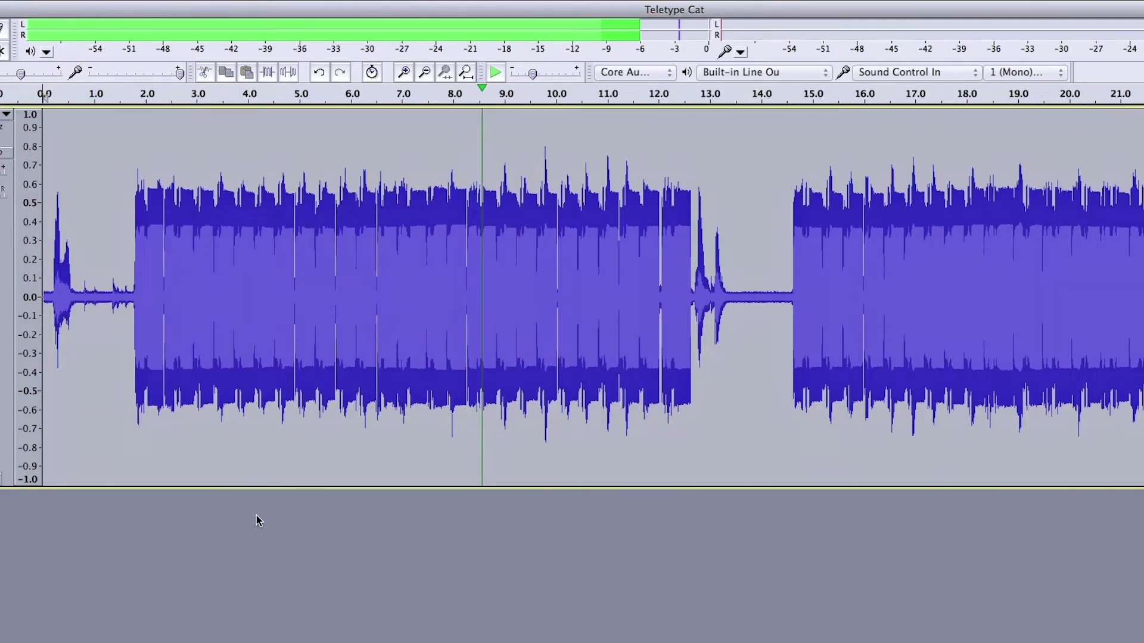